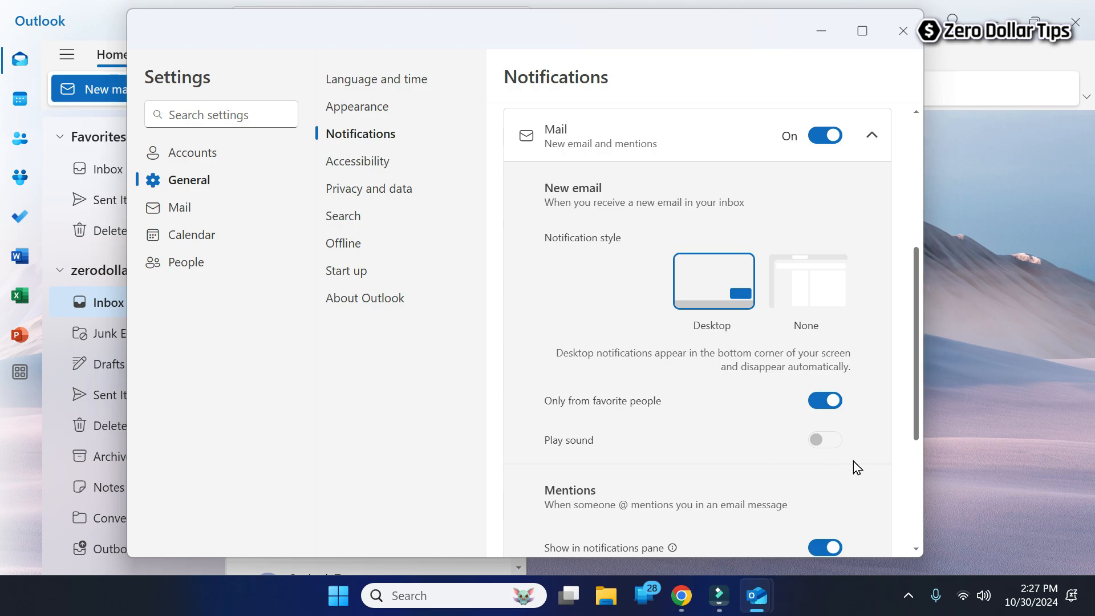
# Close the Outlook (new) window to return to the empty desktop.
pyautogui.click(902, 31)
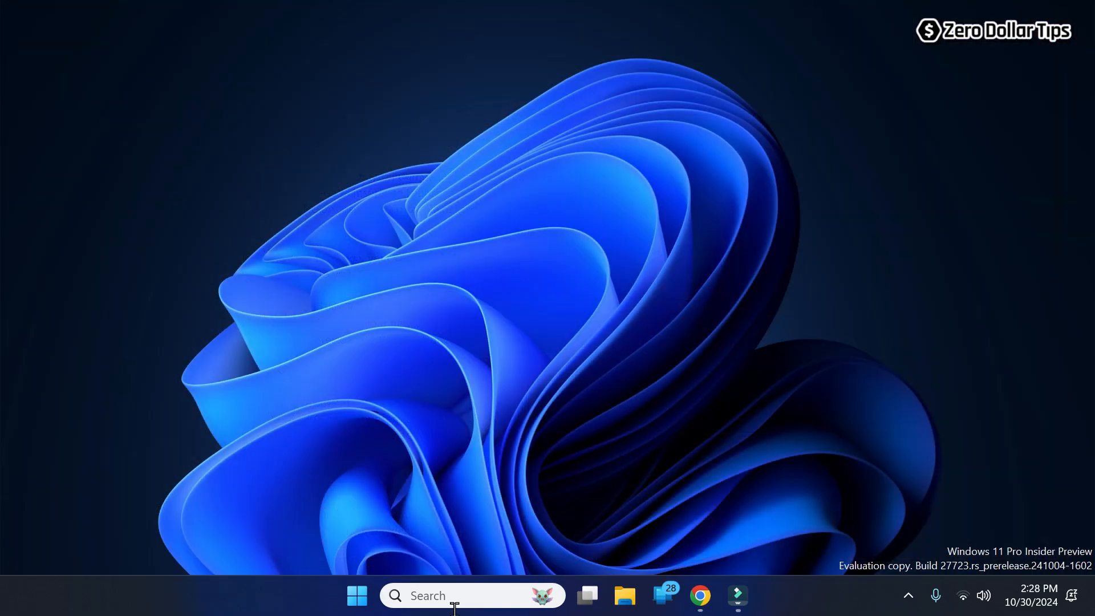
# Search 'OUTL' from the taskbar, launch Outlook (new), and open its Settings.
pyautogui.write('OUTLOOK')
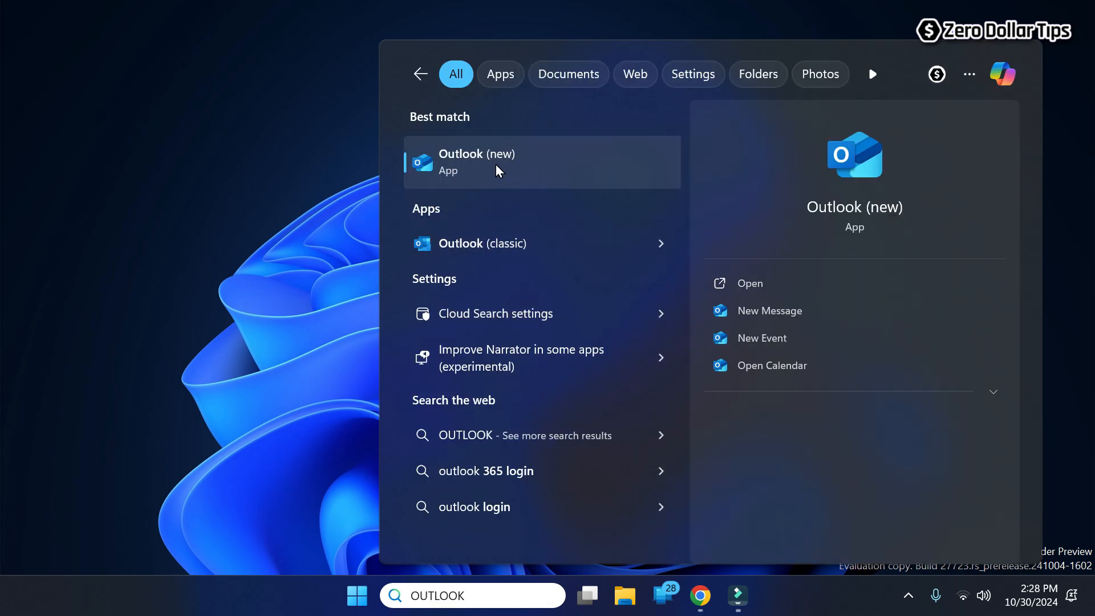
pyautogui.click(476, 161)
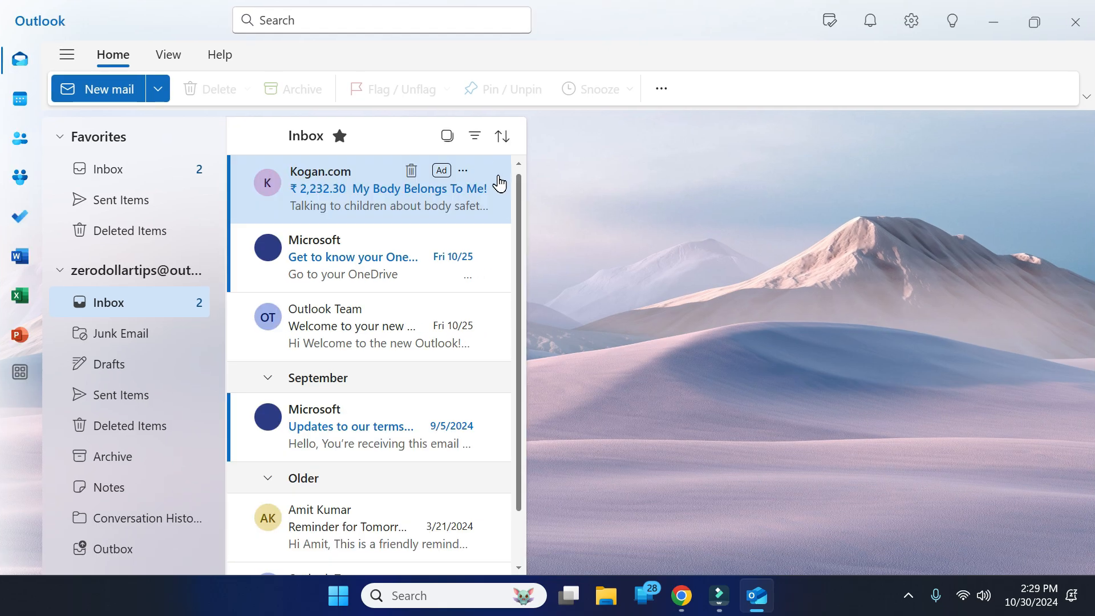
pyautogui.moveTo(950, 20)
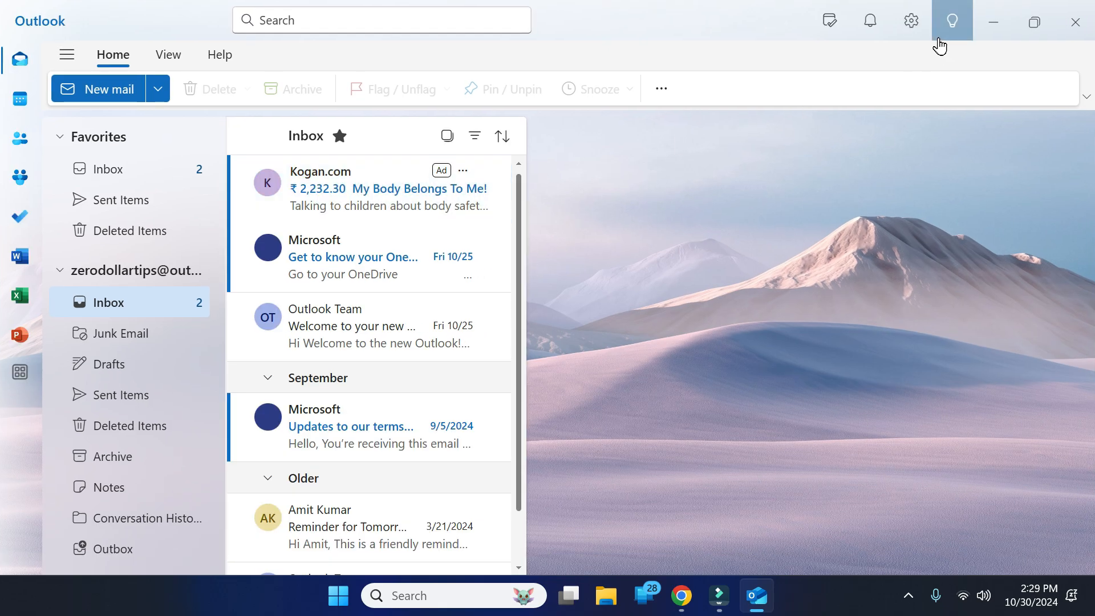
pyautogui.click(910, 19)
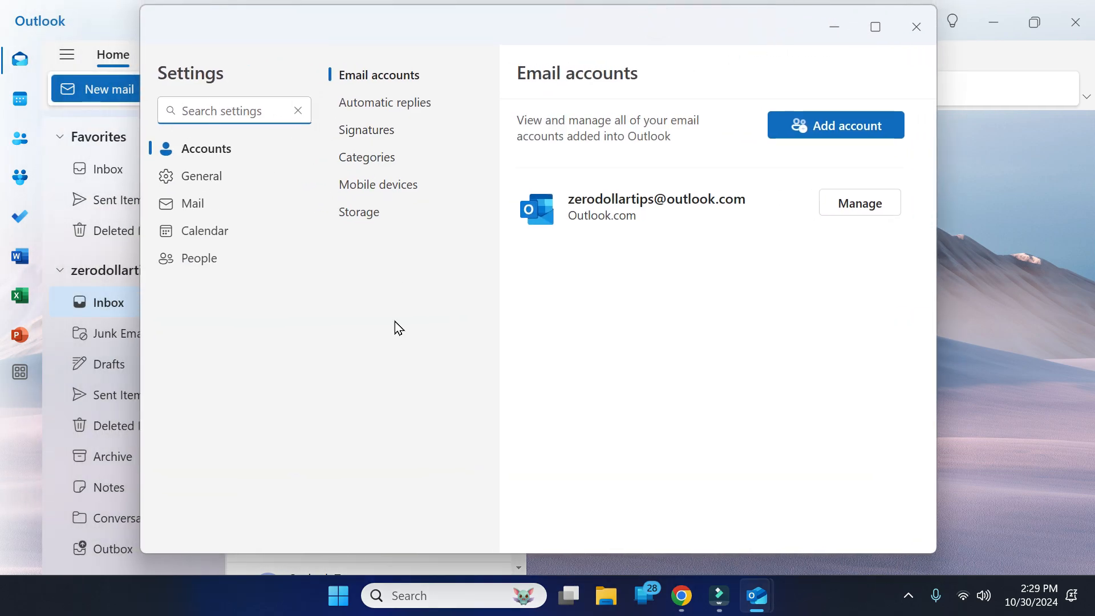
pyautogui.moveTo(264, 315)
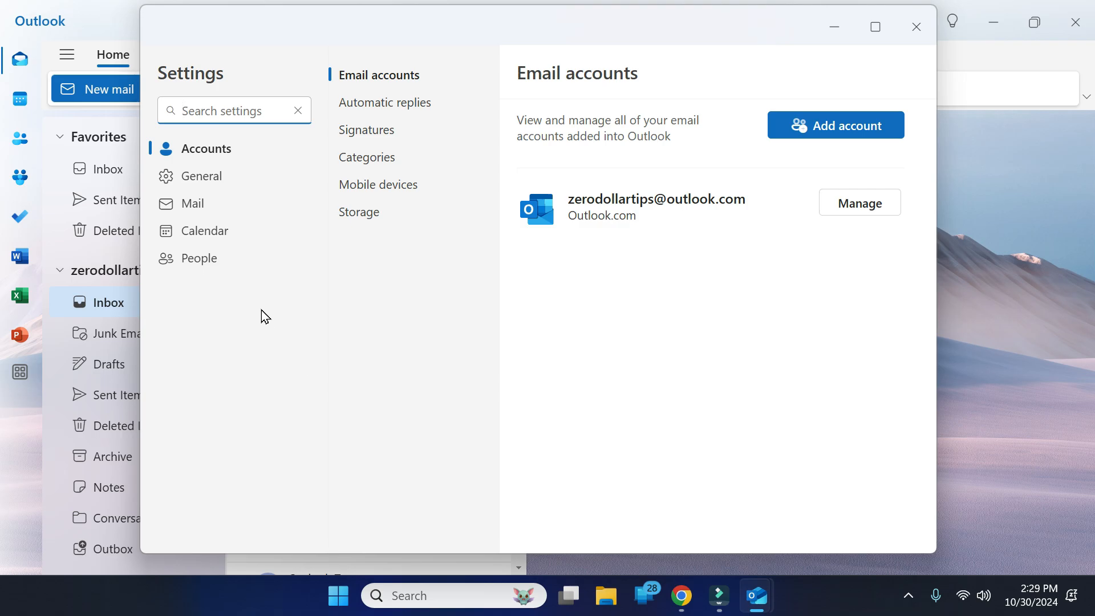
# Go to General > Notifications and expand the Mail notification options.
pyautogui.click(202, 176)
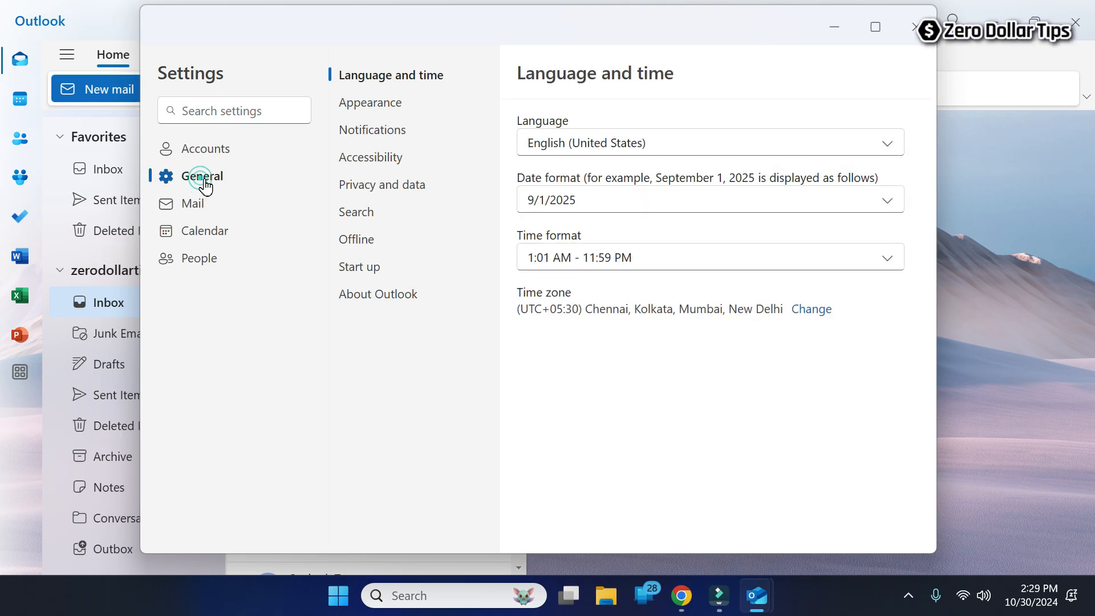
pyautogui.moveTo(383, 139)
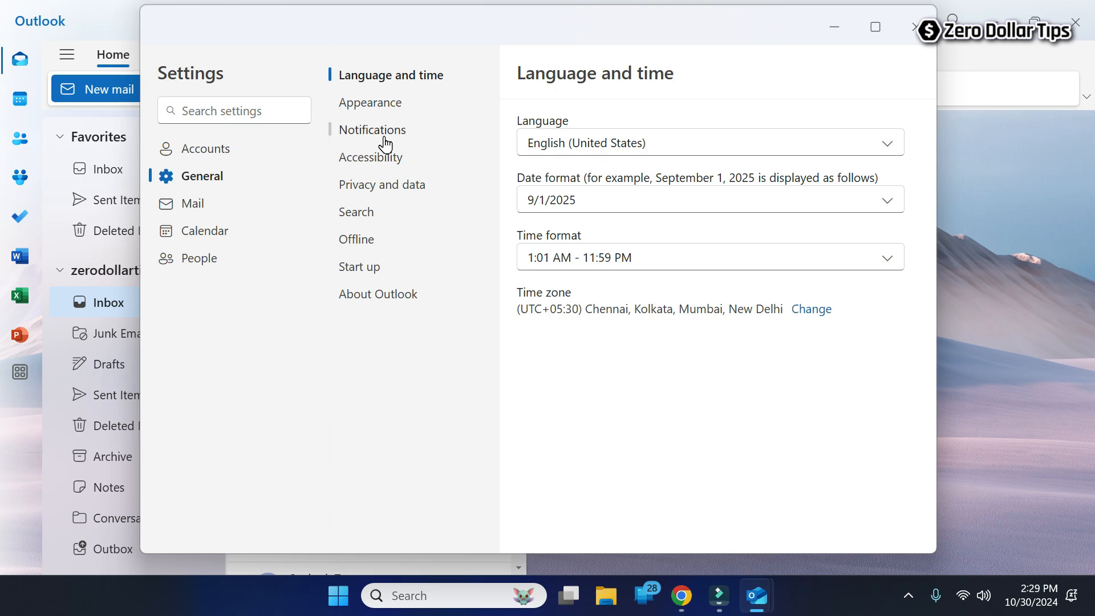
pyautogui.click(372, 130)
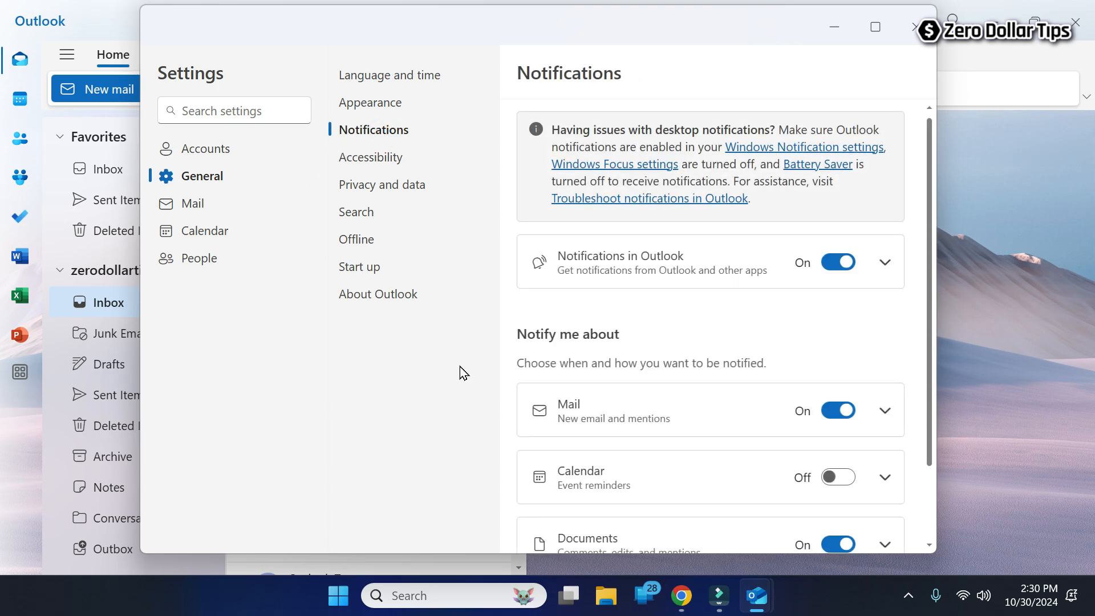
pyautogui.moveTo(604, 412)
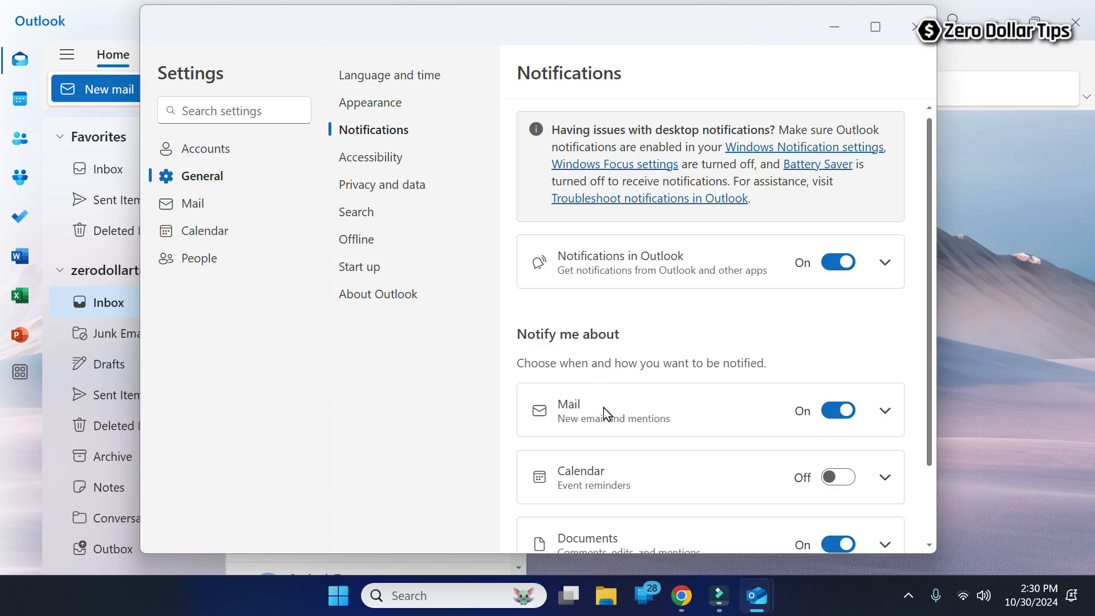
pyautogui.click(884, 410)
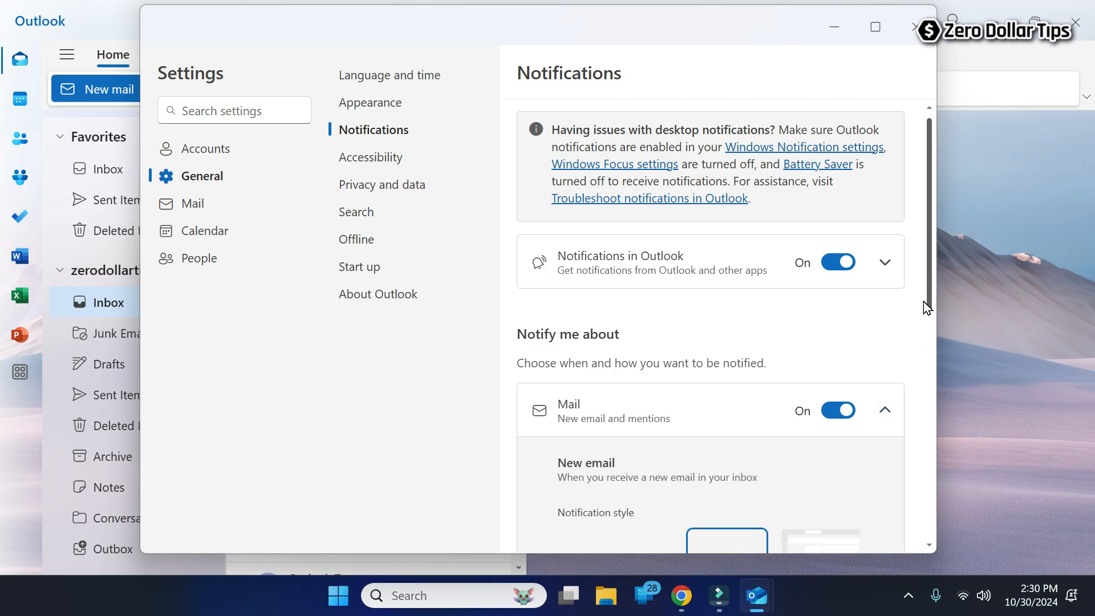
pyautogui.scroll(-3)
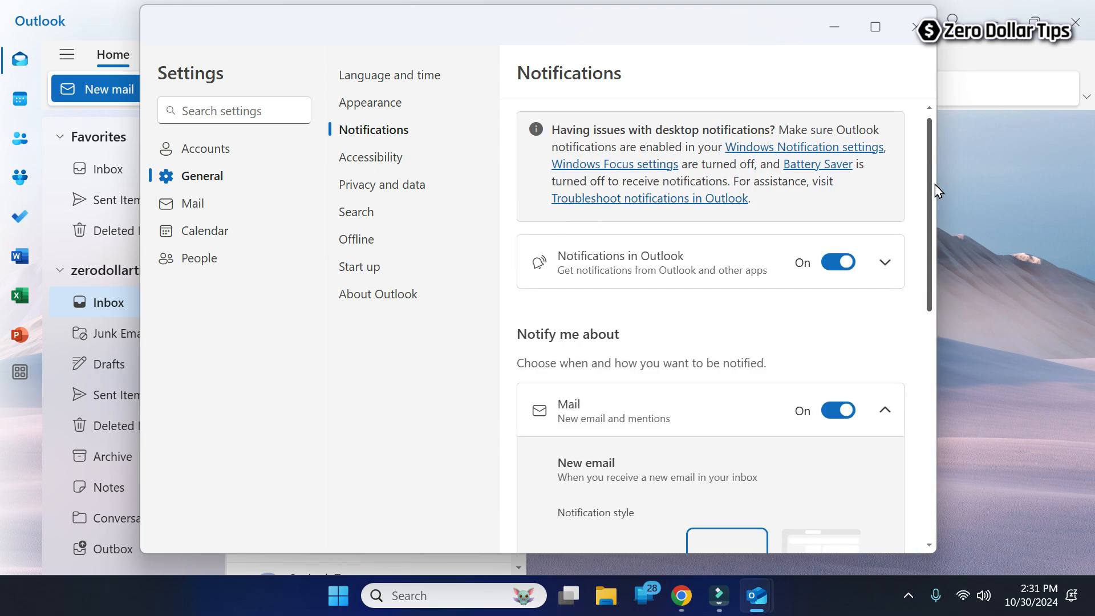
pyautogui.moveTo(572, 278)
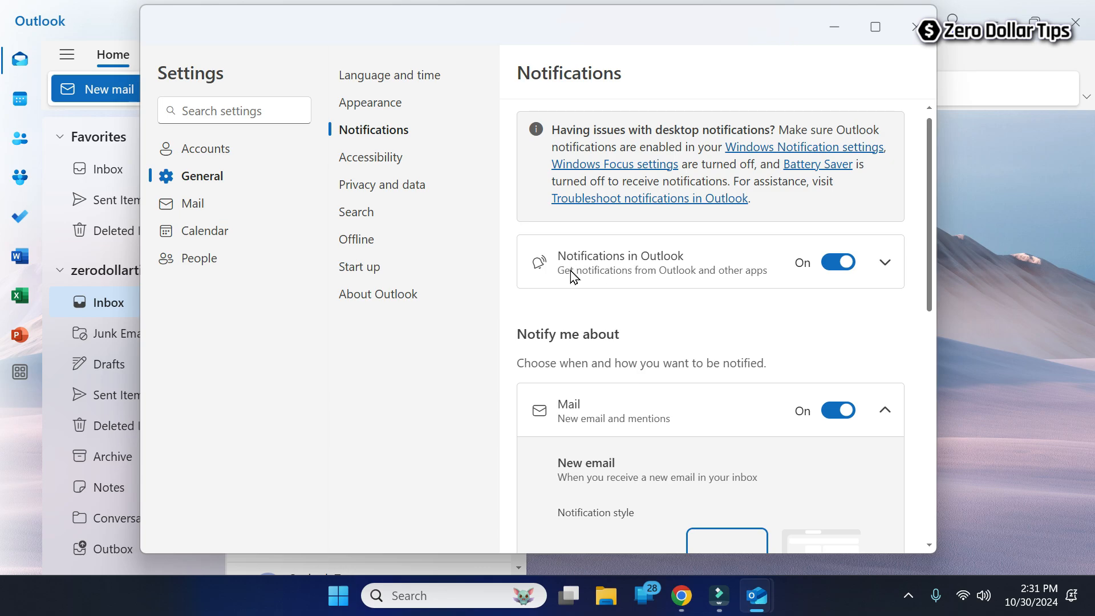
pyautogui.moveTo(694, 274)
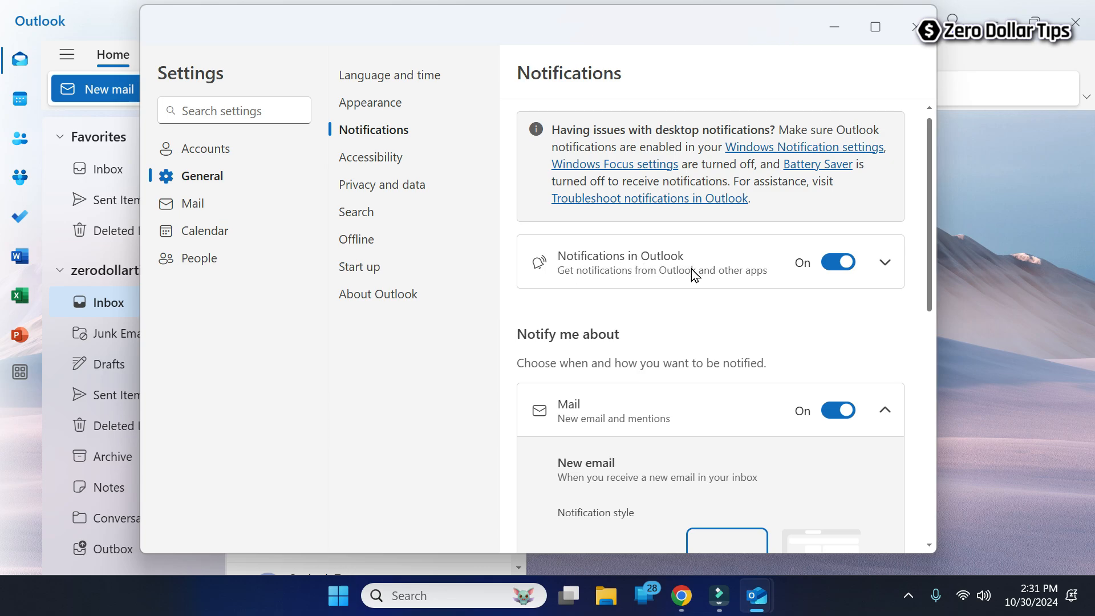
pyautogui.moveTo(884, 263)
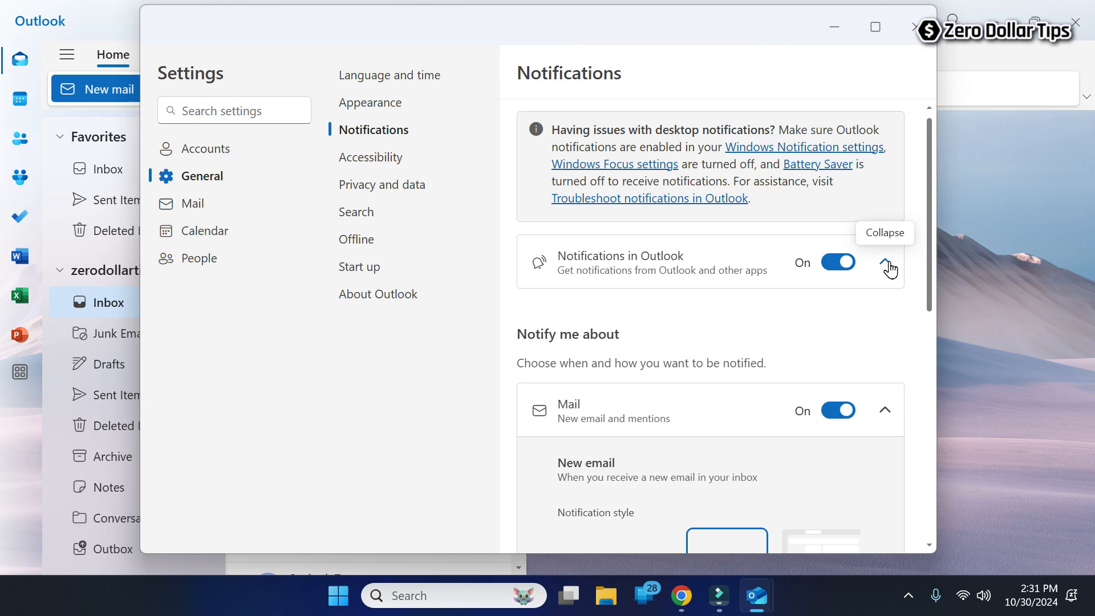
# Expand 'Notifications in Outlook' and check 'Allow notifications to play sounds'.
pyautogui.click(885, 262)
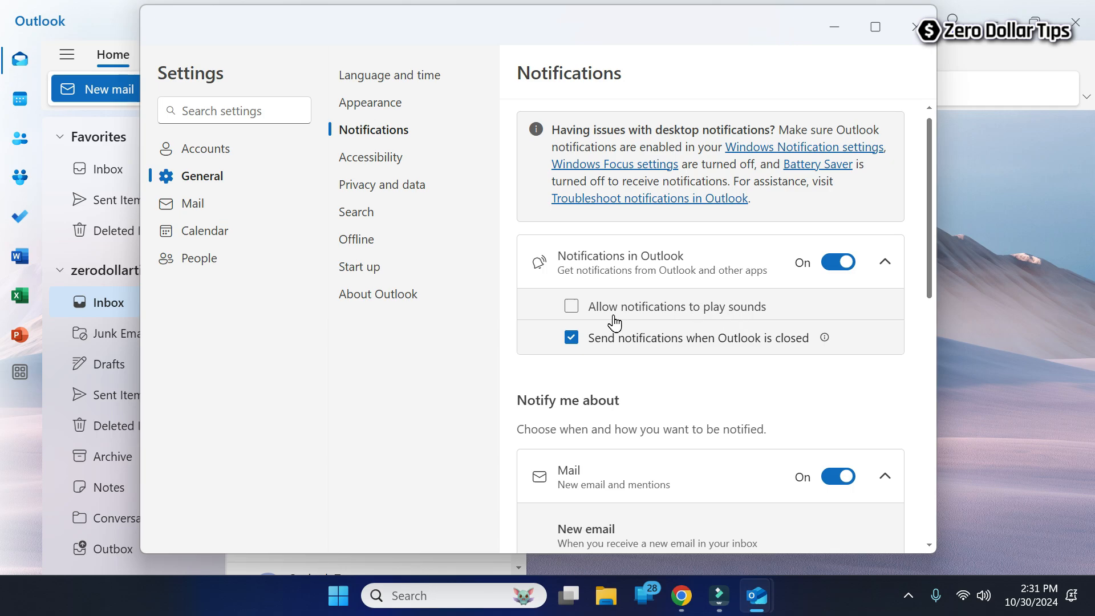
pyautogui.moveTo(786, 313)
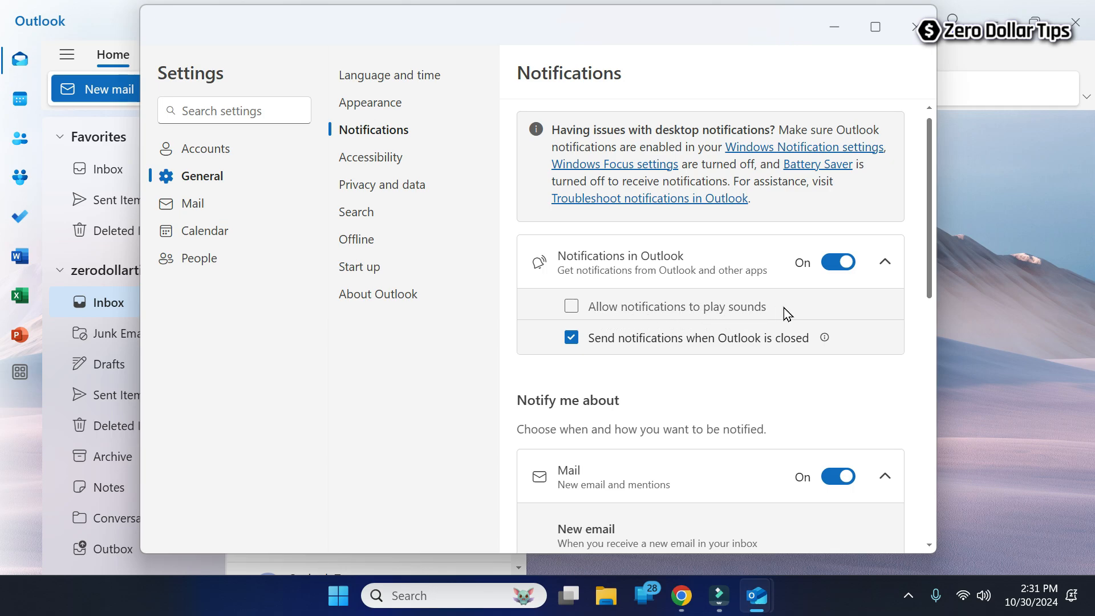
pyautogui.moveTo(572, 306)
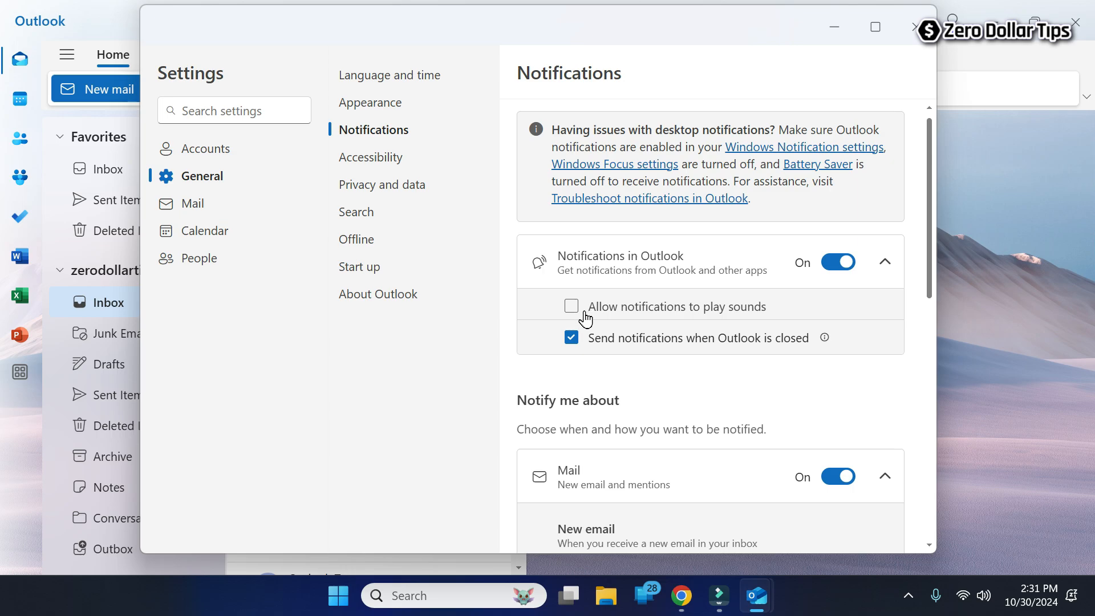
pyautogui.click(570, 306)
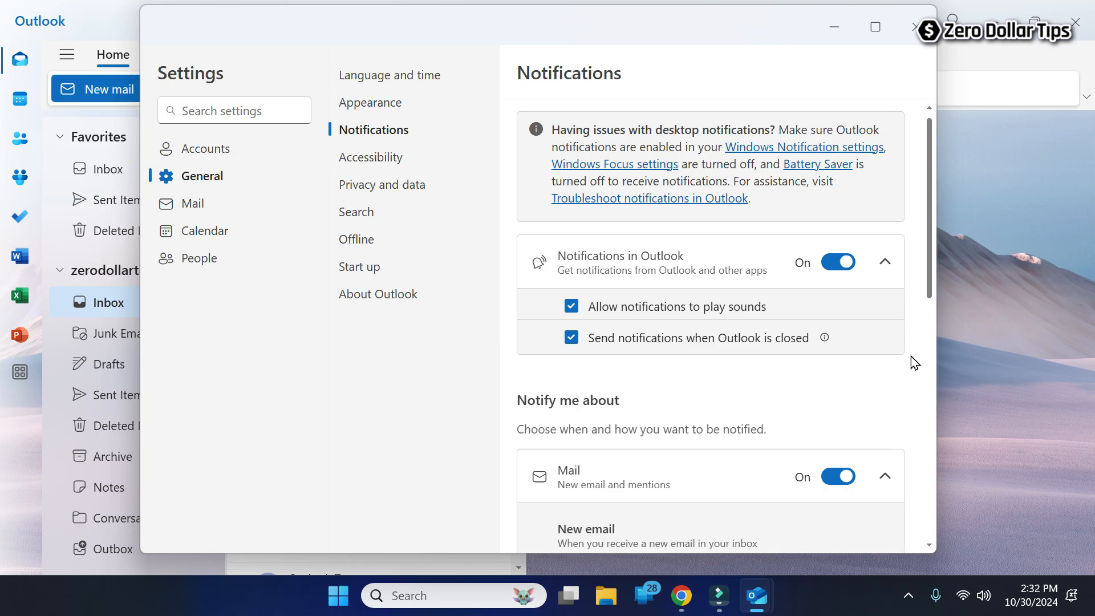
# Switch the Mail 'Play sound' toggle under New email to On.
pyautogui.scroll(-3)
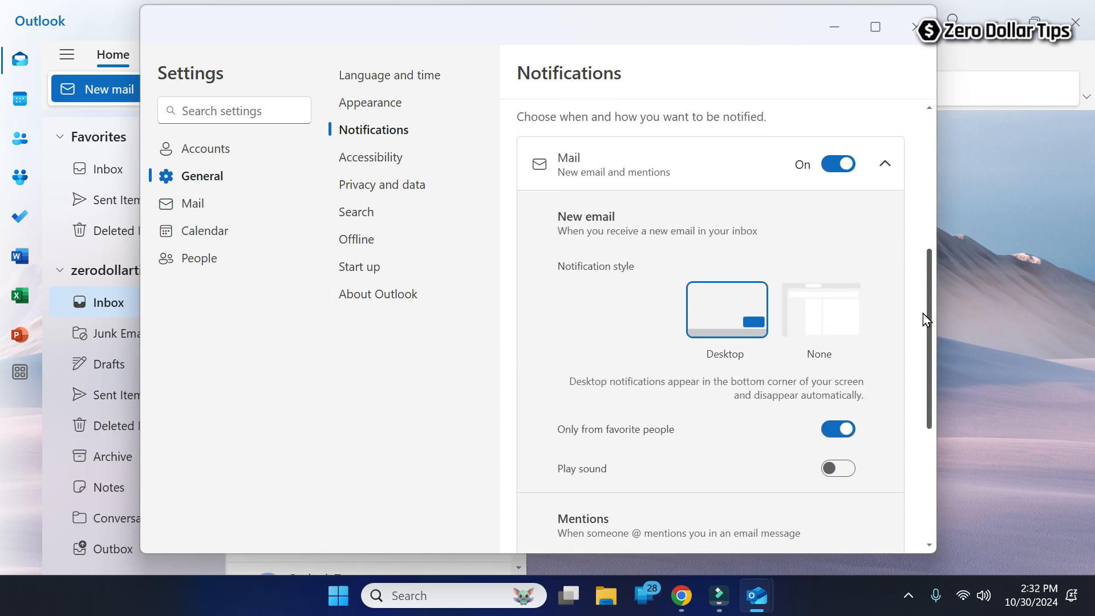
pyautogui.scroll(-3)
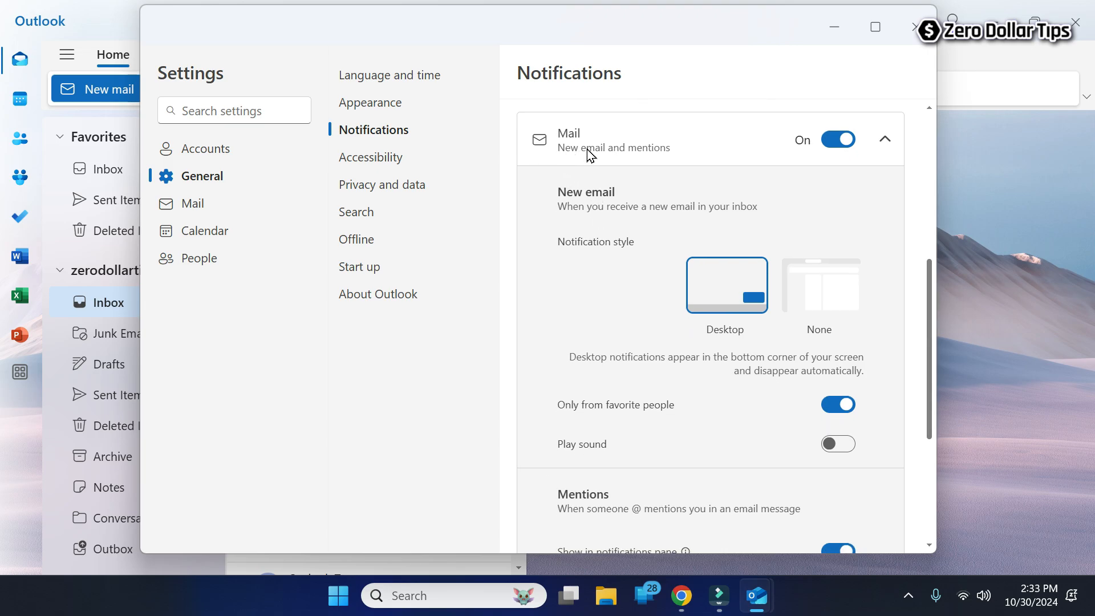
pyautogui.moveTo(540, 466)
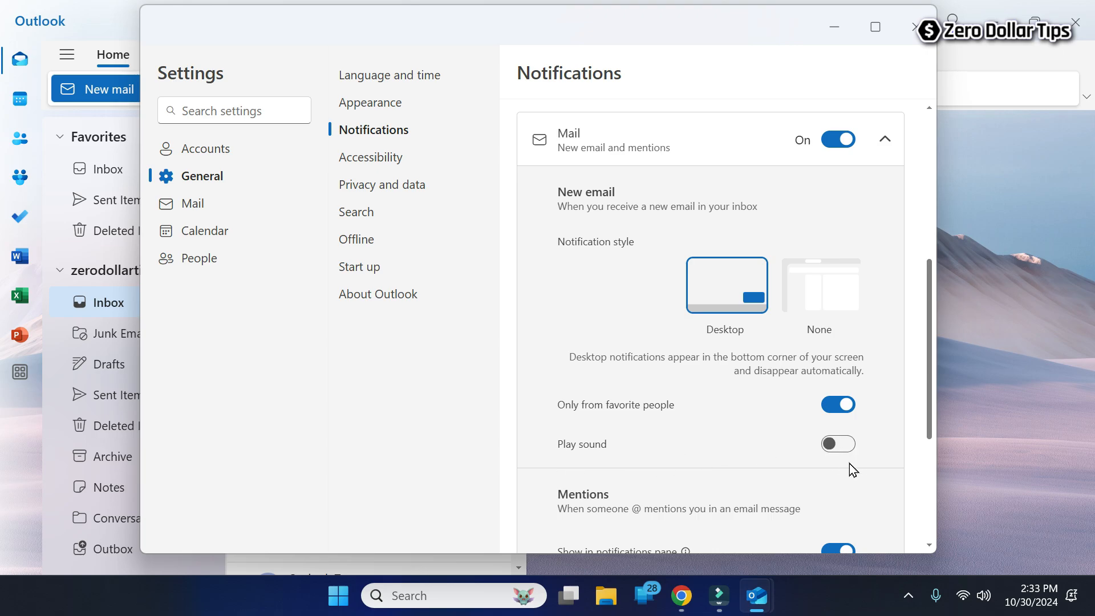
pyautogui.click(837, 444)
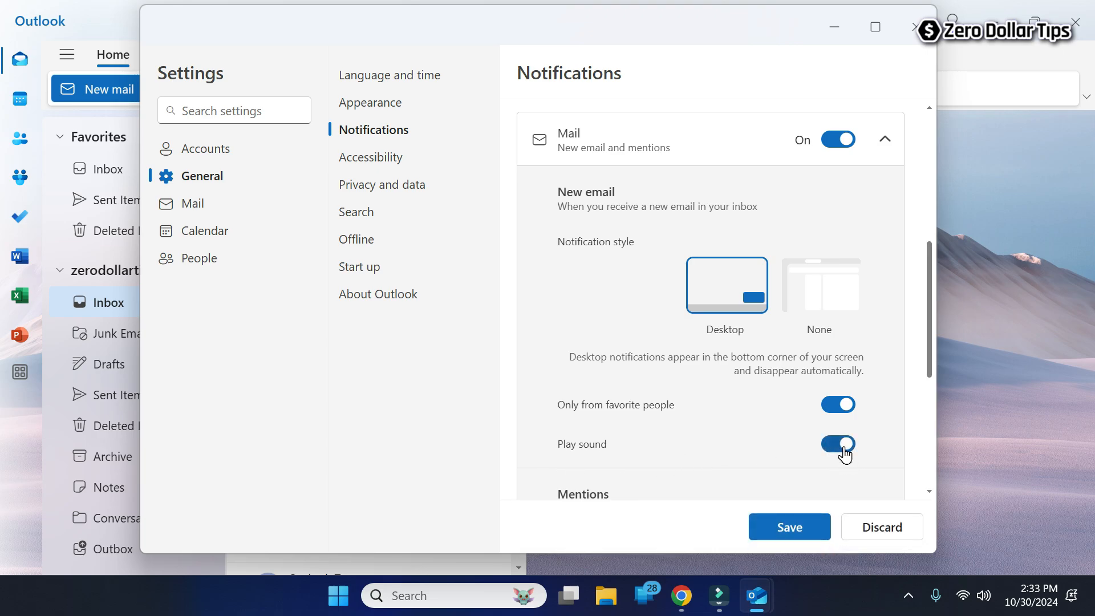